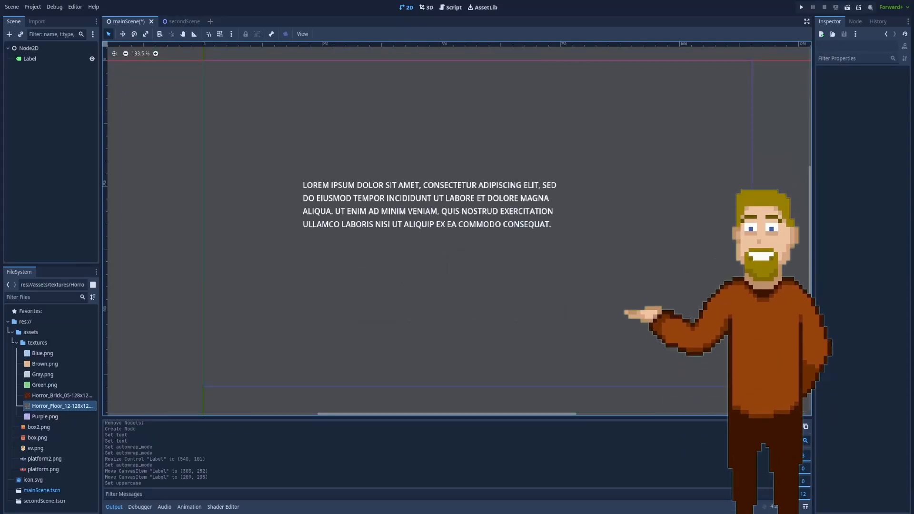
Step: Select the existing uppercase Label node in the Scene dock for deletion
left_click(29, 58)
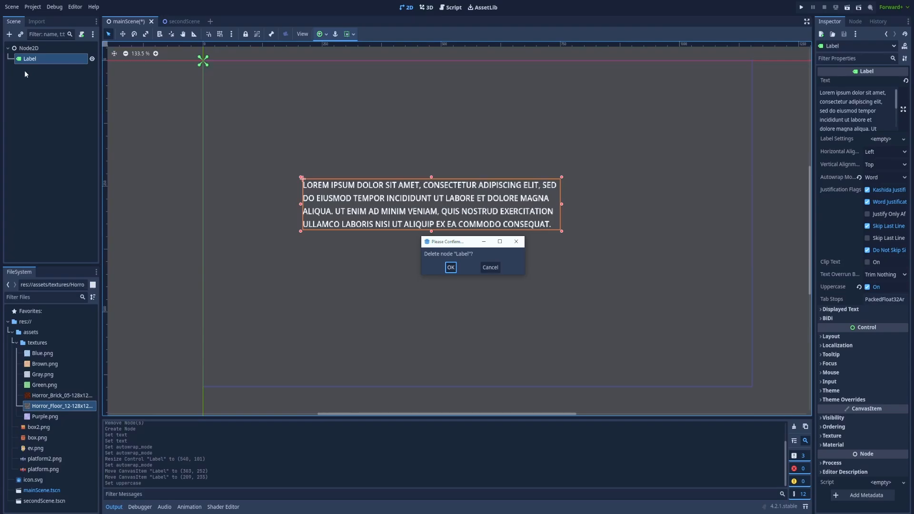
Step: Confirm deleting the old Label and add a fresh empty Label node under Node2D
left_click(451, 266)
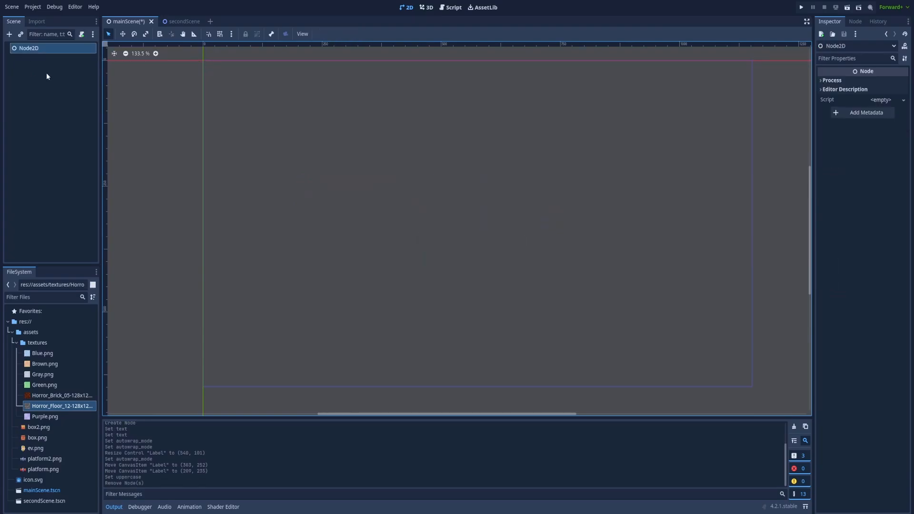
left_click(9, 34)
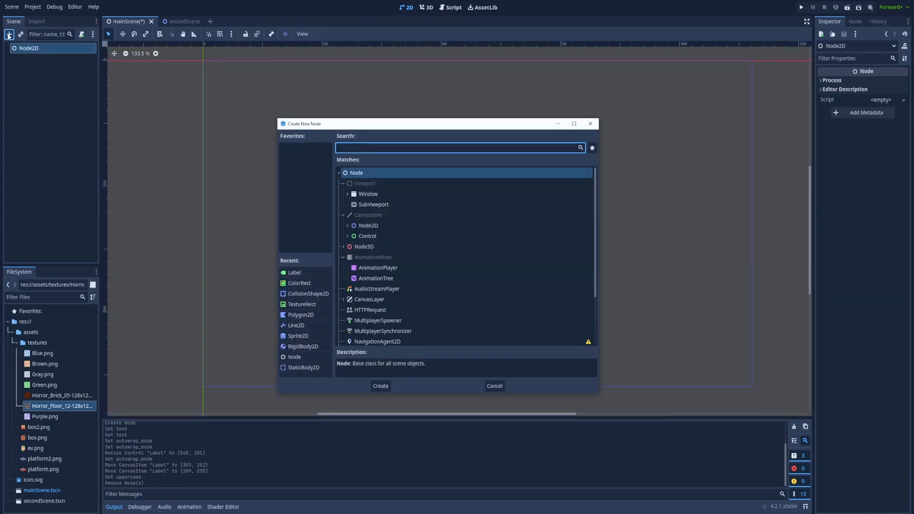
left_click(380, 386)
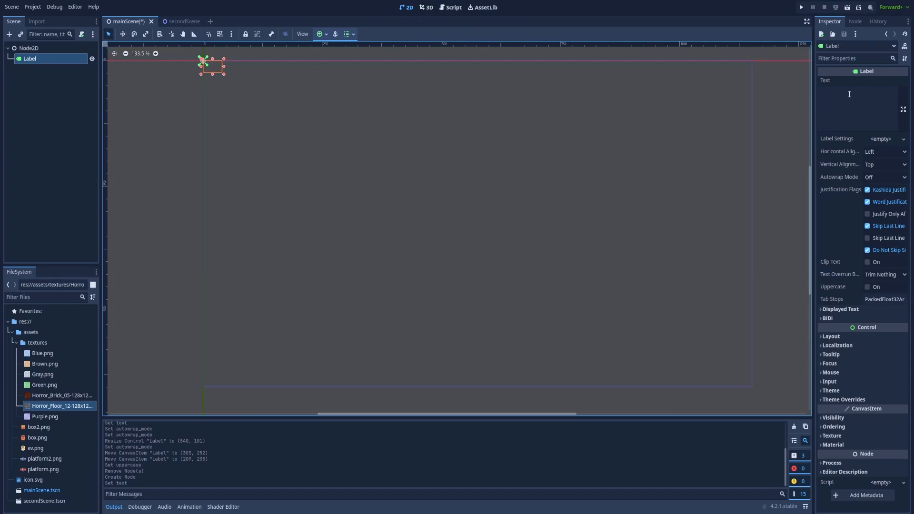
Step: Enter the Lorem ipsum paragraph as the label's Text property
left_click(858, 108)
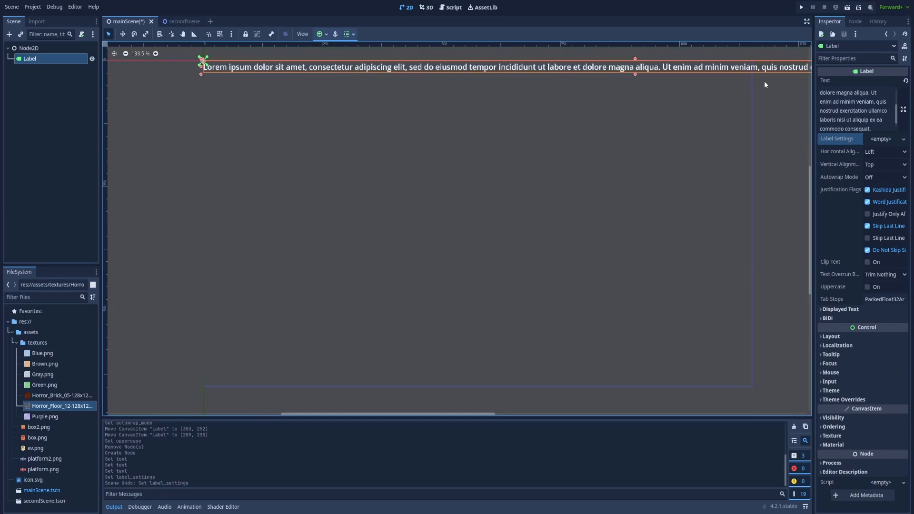
mouse_move(768, 85)
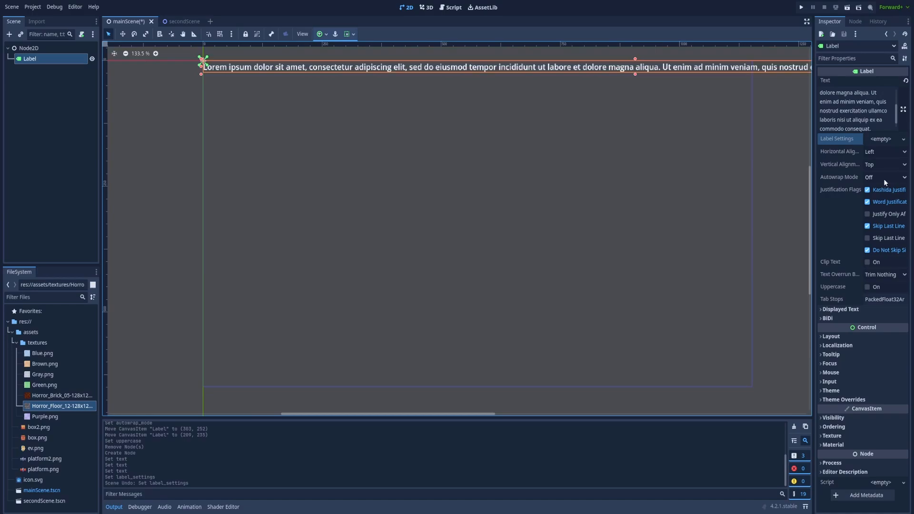
Step: Set the label's Autowrap Mode to Word (Smart)
left_click(884, 177)
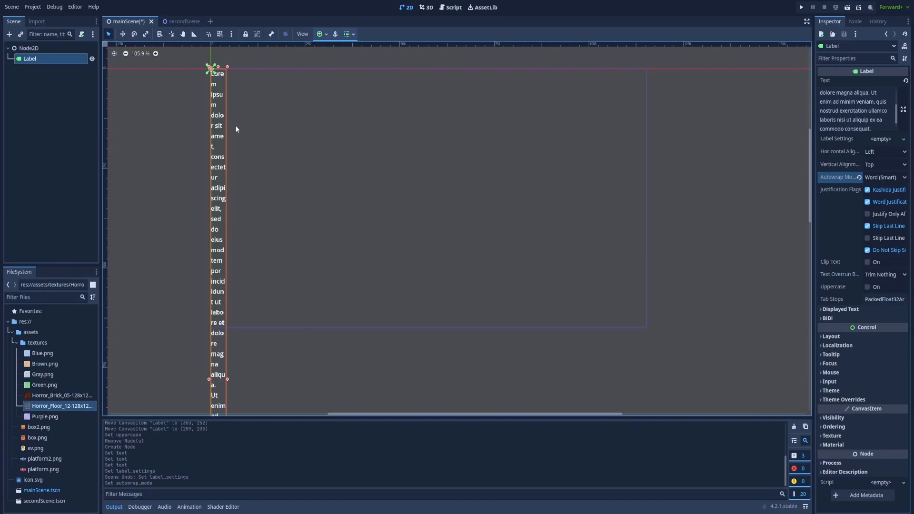
mouse_move(231, 384)
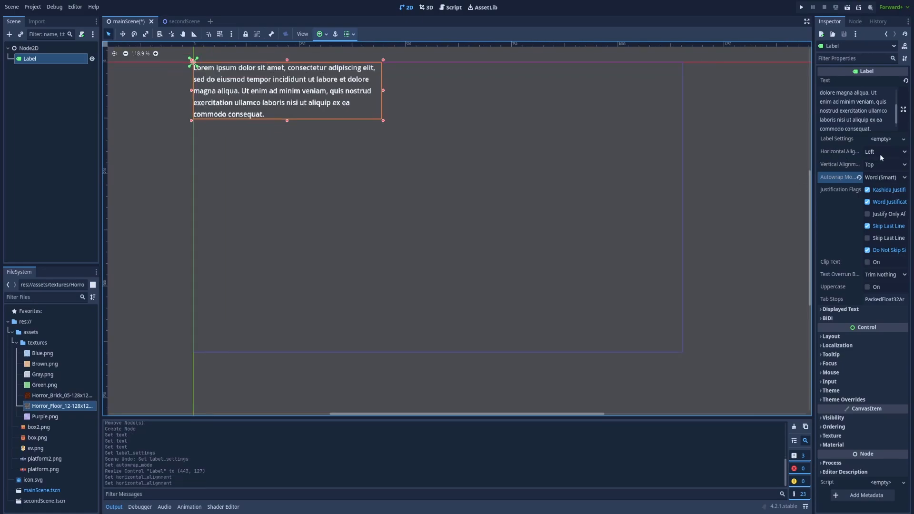
Step: Set Horizontal Alignment to Center after briefly trying Fill
left_click(883, 151)
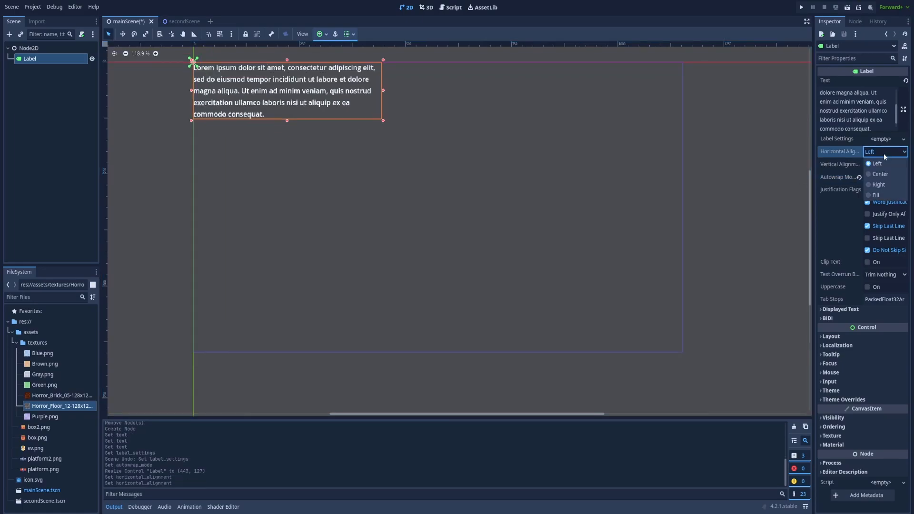
left_click(879, 173)
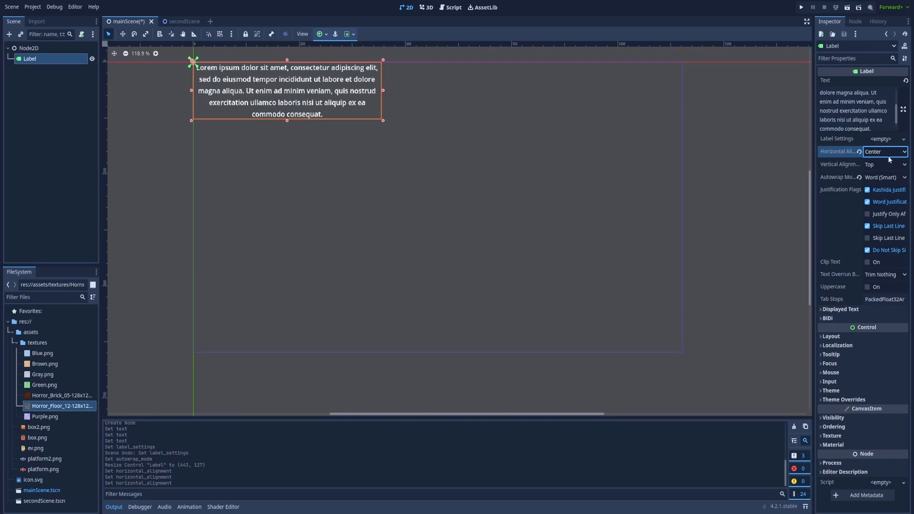
left_click(885, 151)
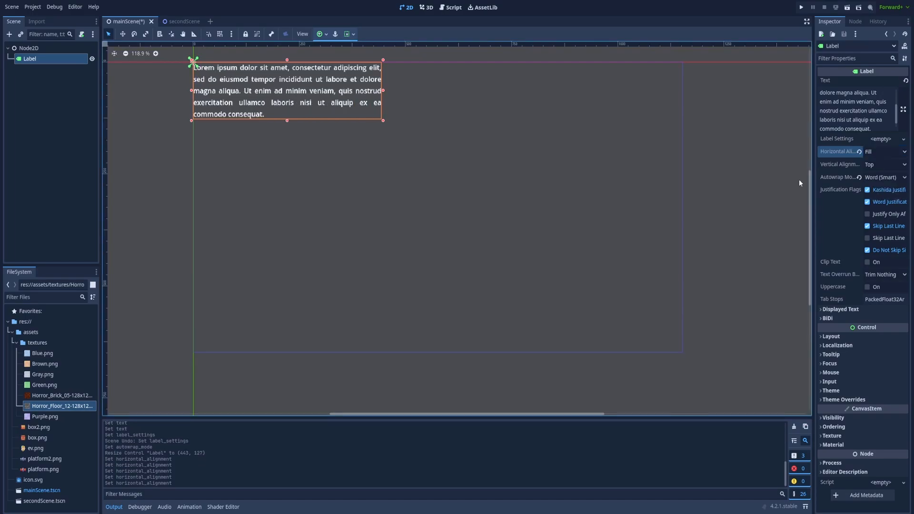
mouse_move(373, 109)
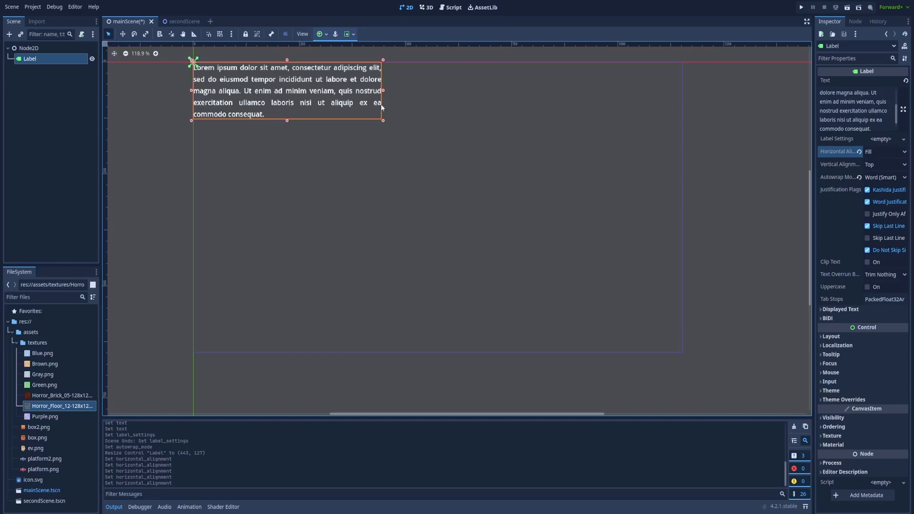
left_click(884, 151)
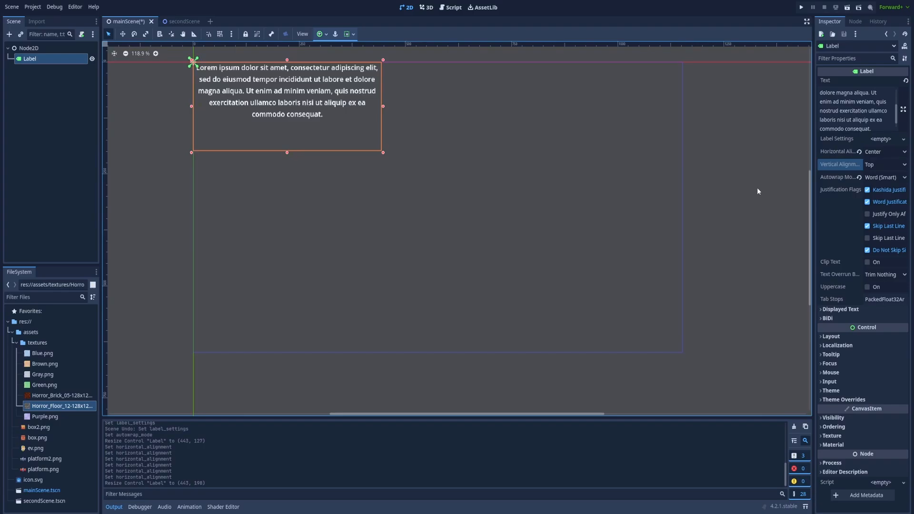
mouse_move(769, 188)
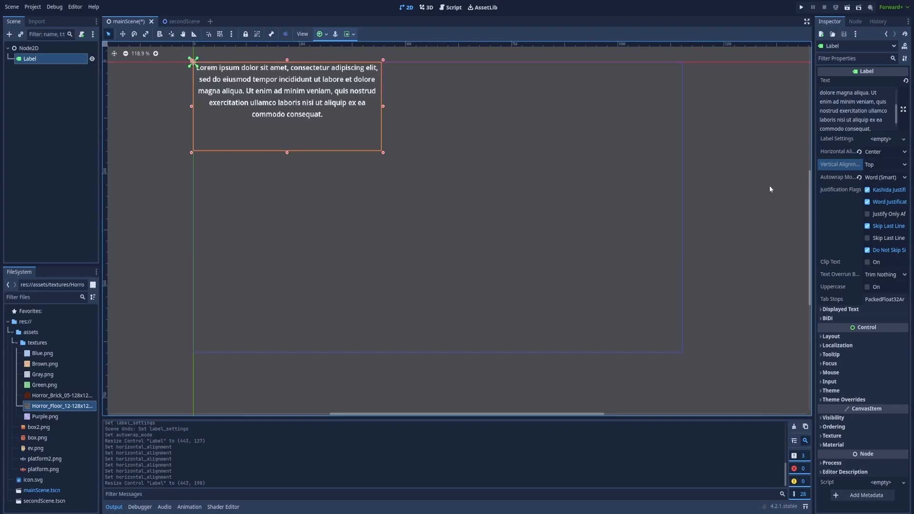
Step: Set the label's Vertical Alignment to Center
left_click(885, 163)
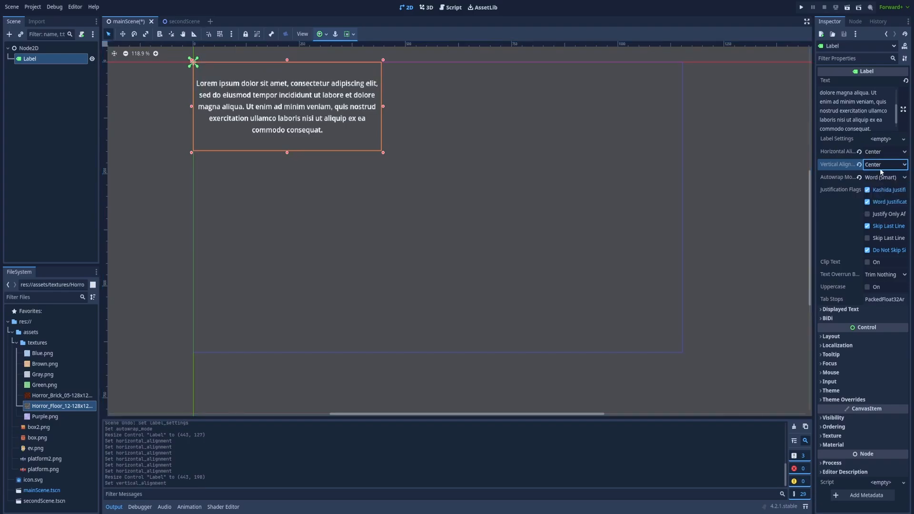
left_click(884, 165)
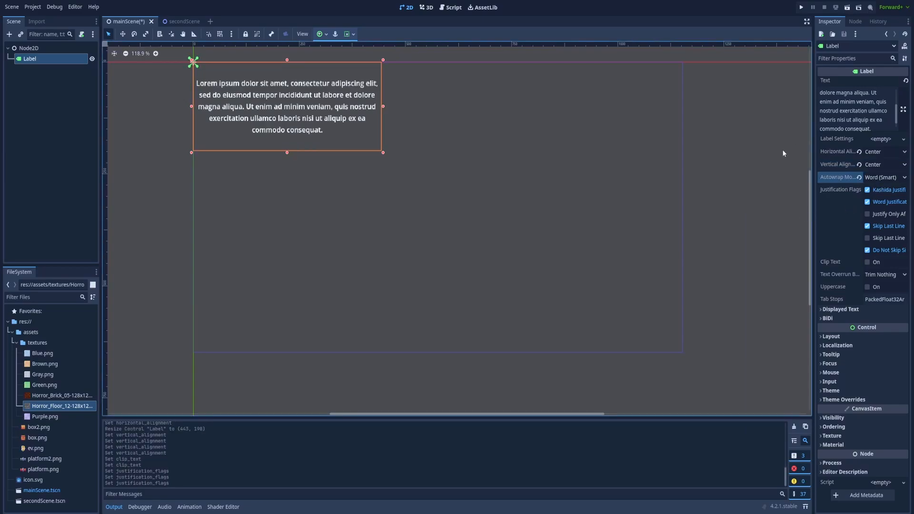
mouse_move(796, 140)
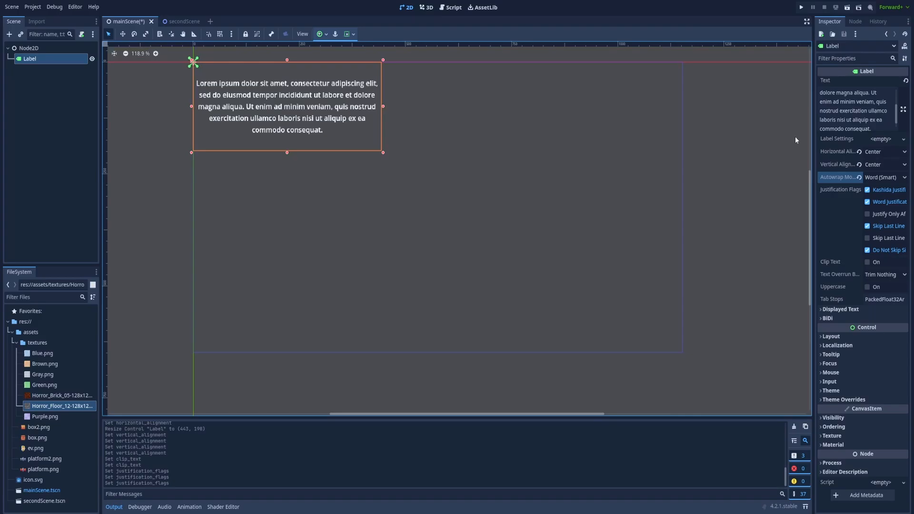
Step: Create a new LabelSettings resource in the Label Settings field
left_click(880, 139)
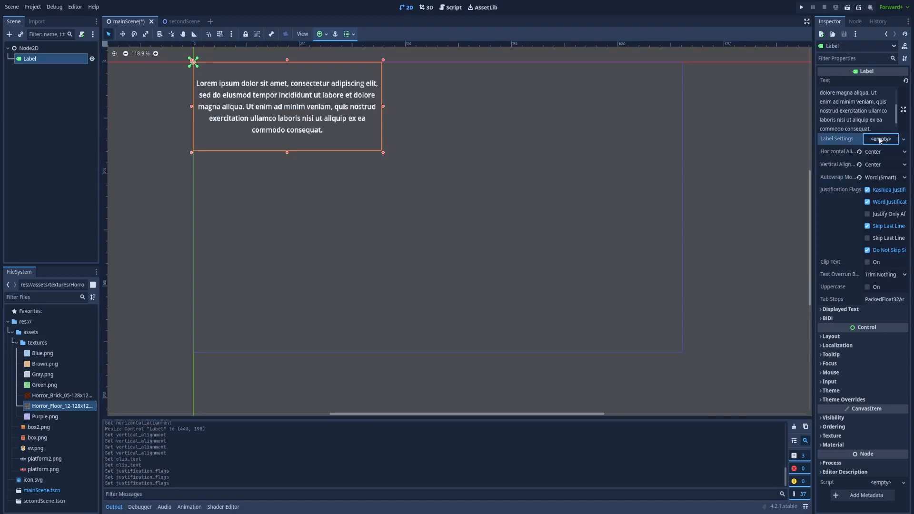
left_click(880, 139)
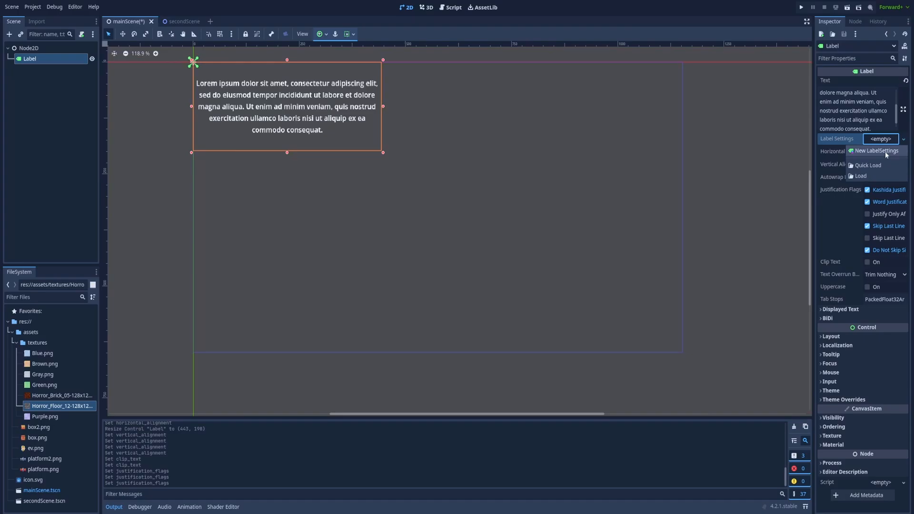
left_click(876, 150)
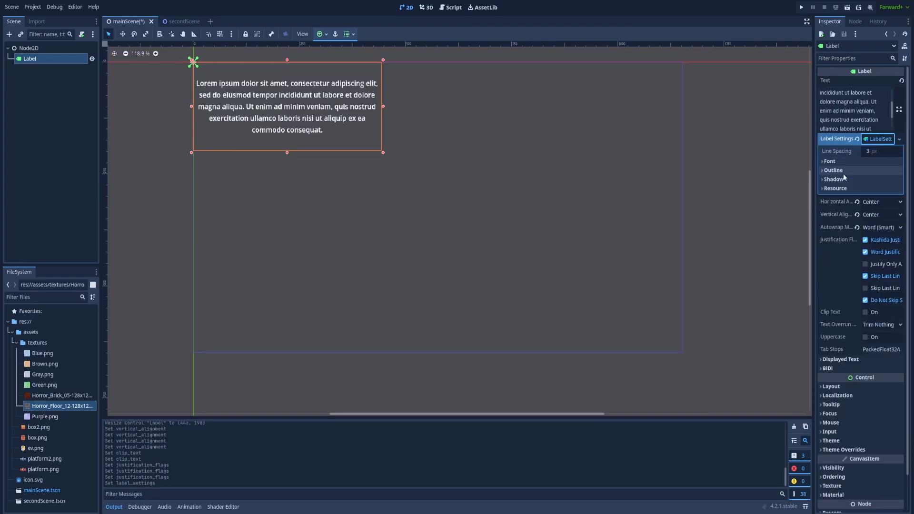
Step: Set the LabelSettings font to size 25 with a cyan colour
left_click(828, 161)
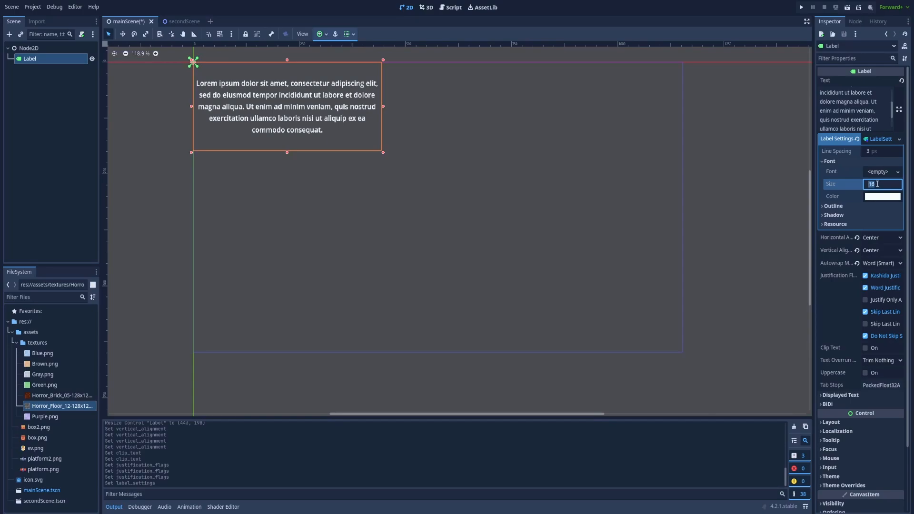
type("25 px")
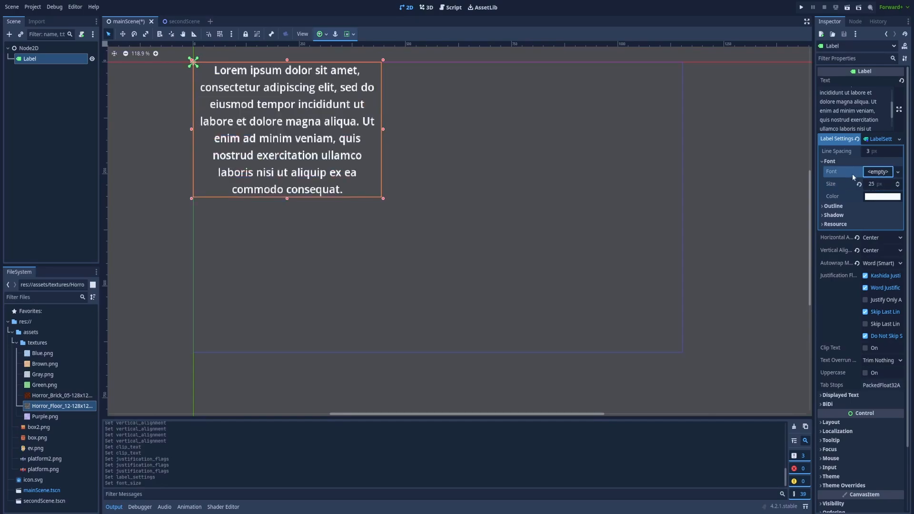
left_click(882, 196)
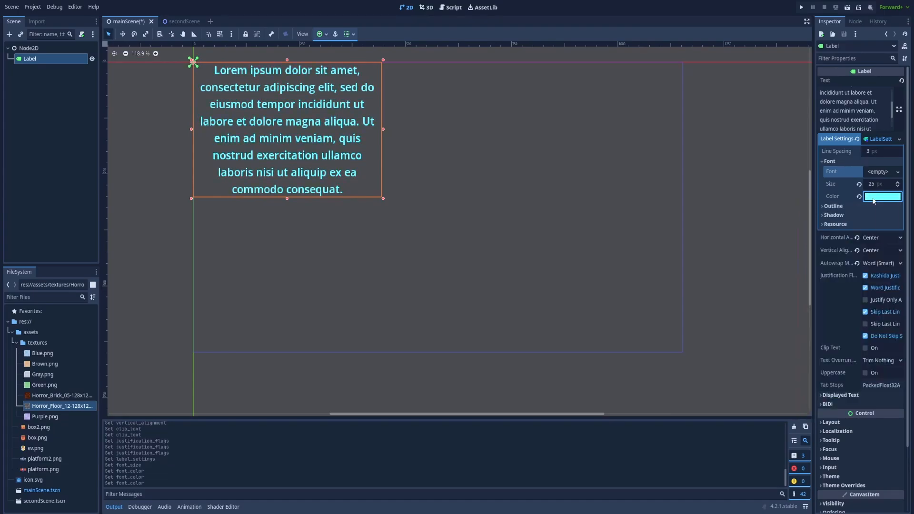
left_click(834, 206)
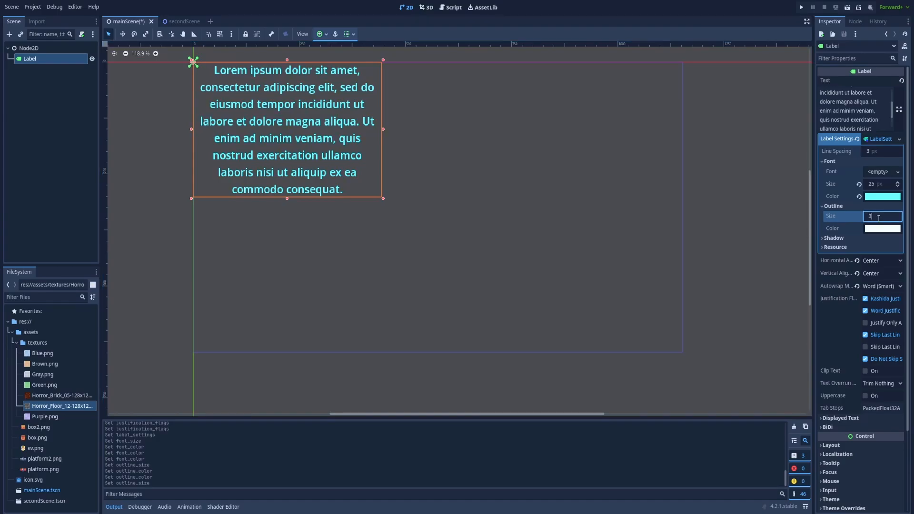
Step: Give the text a 3 px dark blue outline and 5 px red shadow, then run the project
left_click(882, 228)
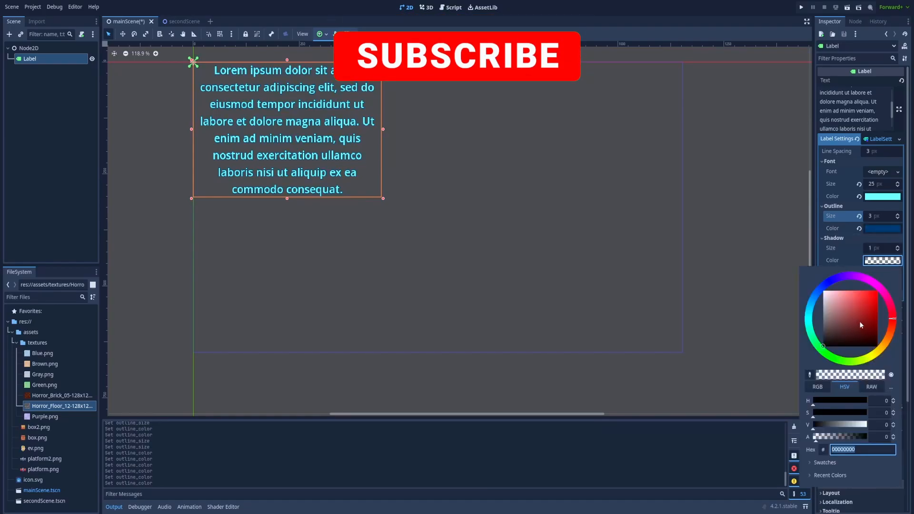
left_click(877, 315)
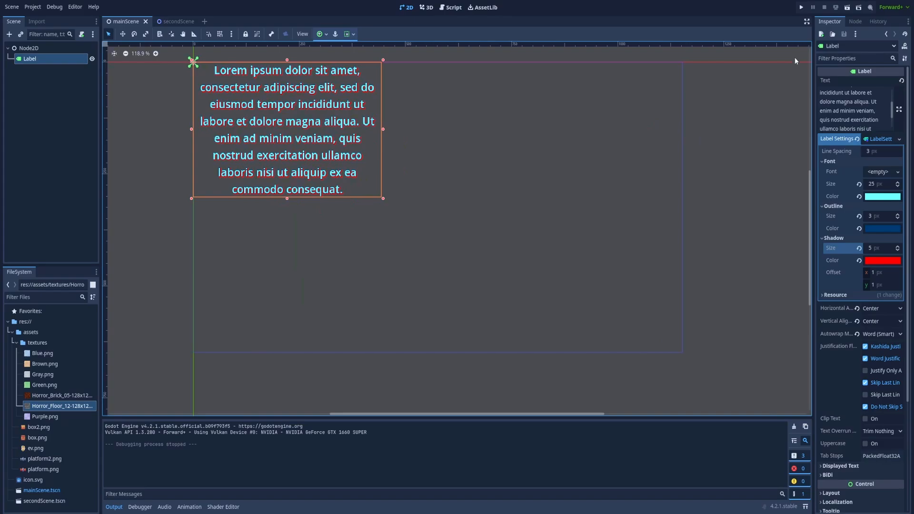
left_click(801, 7)
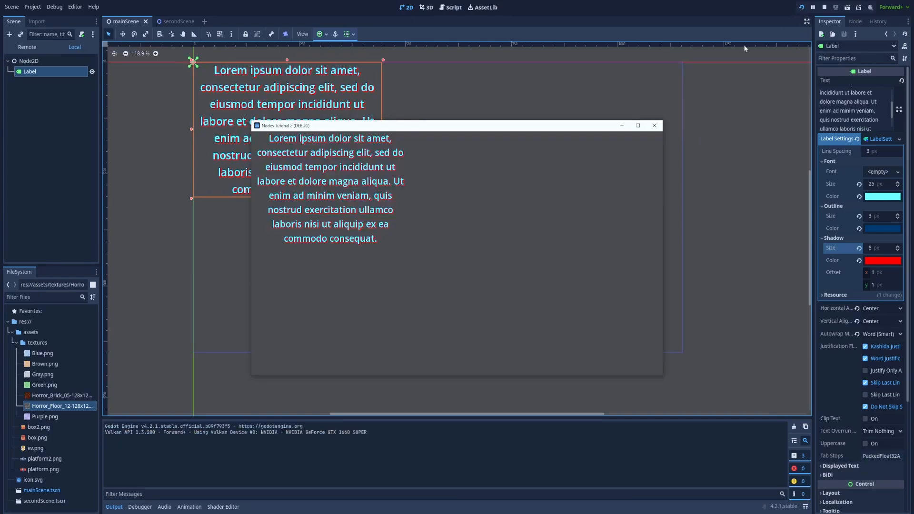